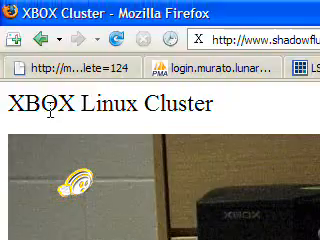
- Rename the Xbox notebook's Section 1 heading to 'Linux Cluster'
{"action": "scroll", "scroll_direction": "down", "scroll_amount": 3}
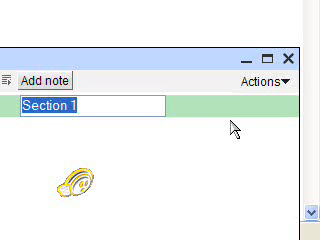
{"action": "type", "text": "Linux C"}
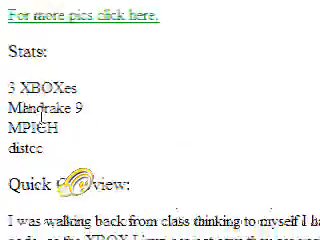
- Scroll the XBOX Cluster page down to the Install passage with its BIOS text
{"action": "scroll", "scroll_direction": "down", "scroll_amount": 3}
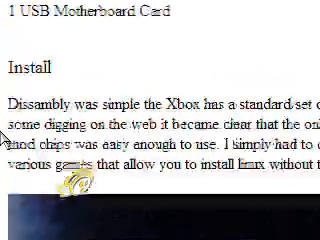
{"action": "scroll", "scroll_direction": "down", "scroll_amount": 3}
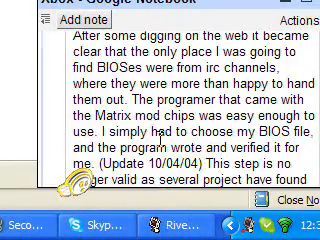
- Switch the Xbox notebook from the side panel to full page view
{"action": "scroll", "scroll_direction": "down", "scroll_amount": 3}
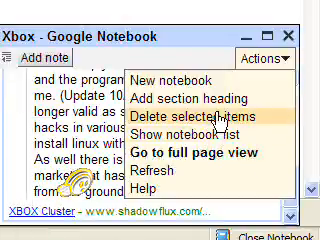
{"action": "left_click", "coordinate": [202, 130]}
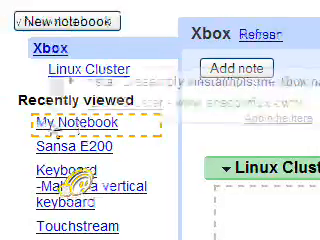
- Scroll the full-page view down to the Linux Cluster section's clipped Install note
{"action": "scroll", "scroll_direction": "down", "scroll_amount": 3}
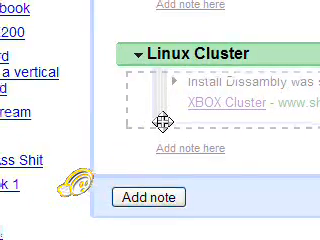